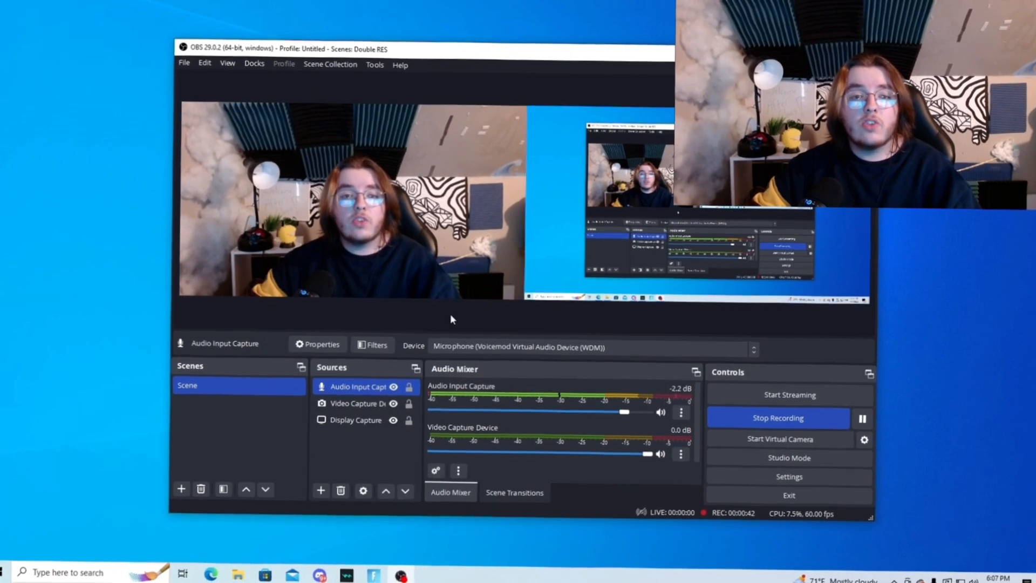
- Hide the Video Capture Device source so the OBS preview goes black
click(357, 404)
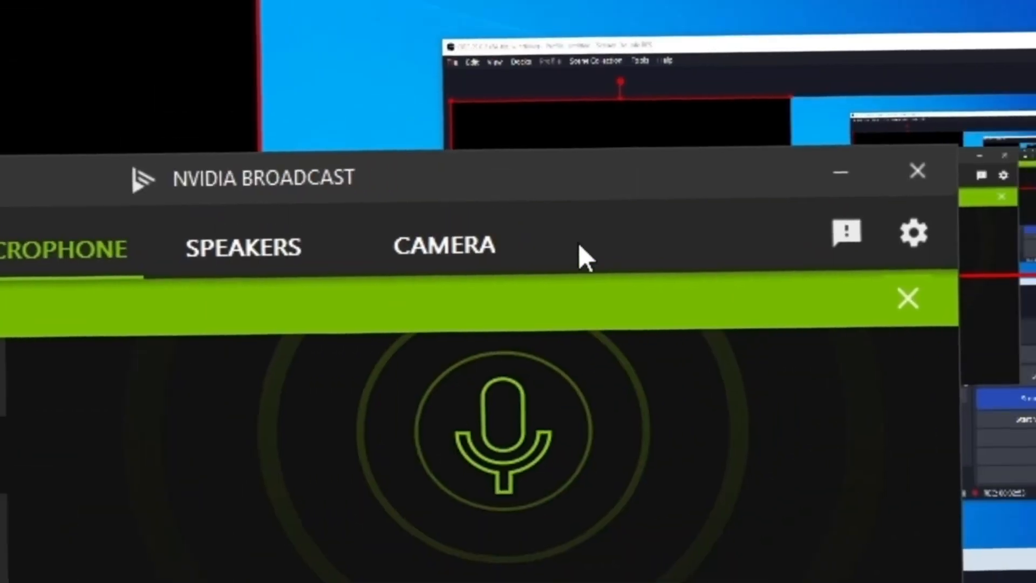
- Show the camera page with the HD Pro Webcam C920 at 1920x1080 @ 30 FPS
click(446, 246)
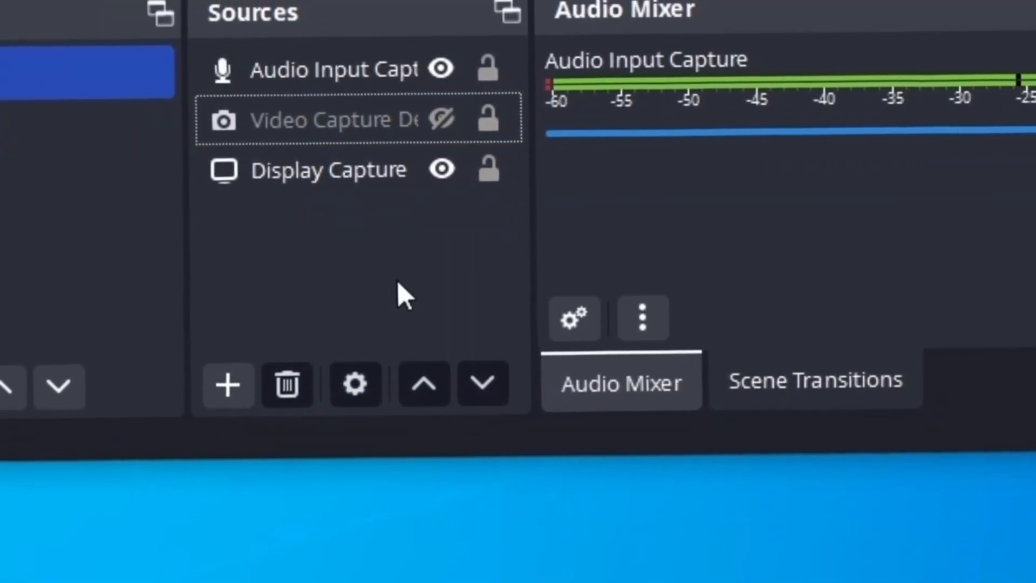
click(334, 119)
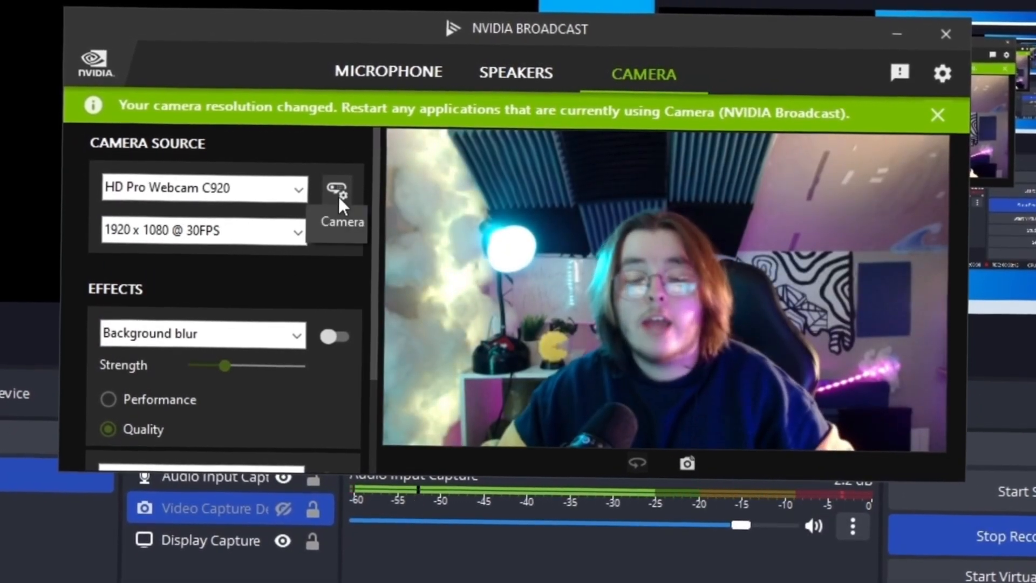
- Enable background blur at low strength and bring up the webcam's hardware properties
click(335, 338)
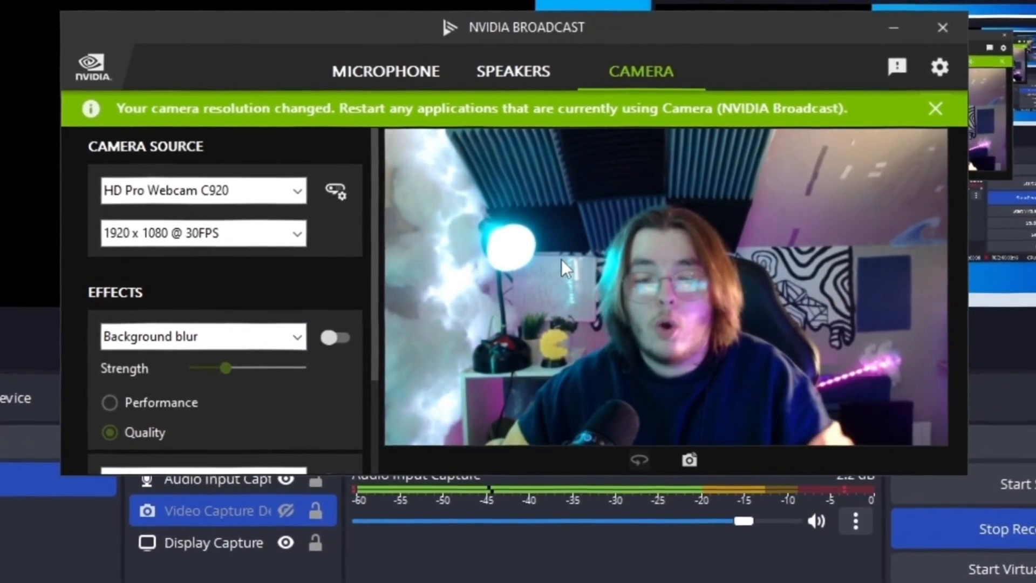
click(336, 337)
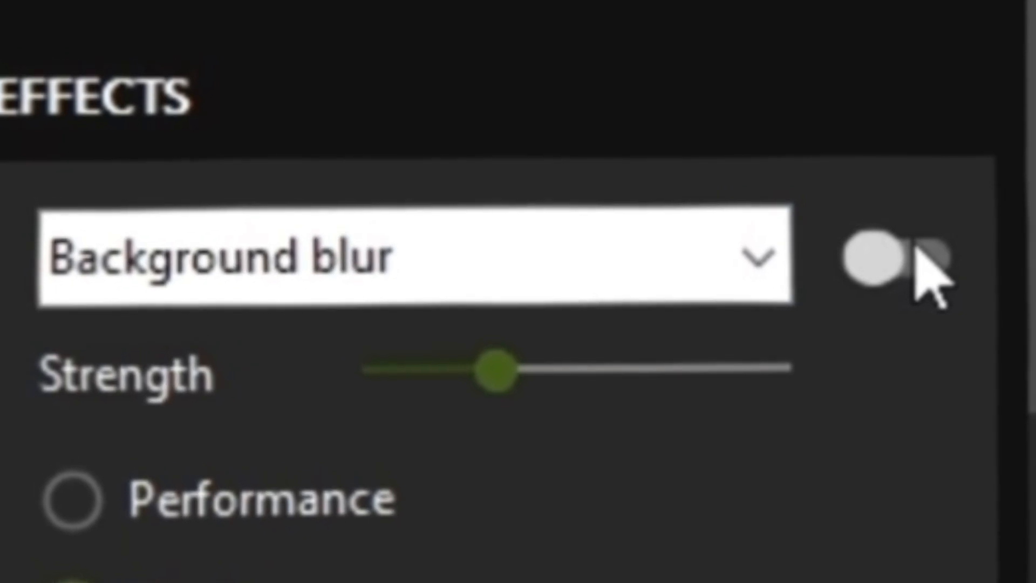
click(906, 255)
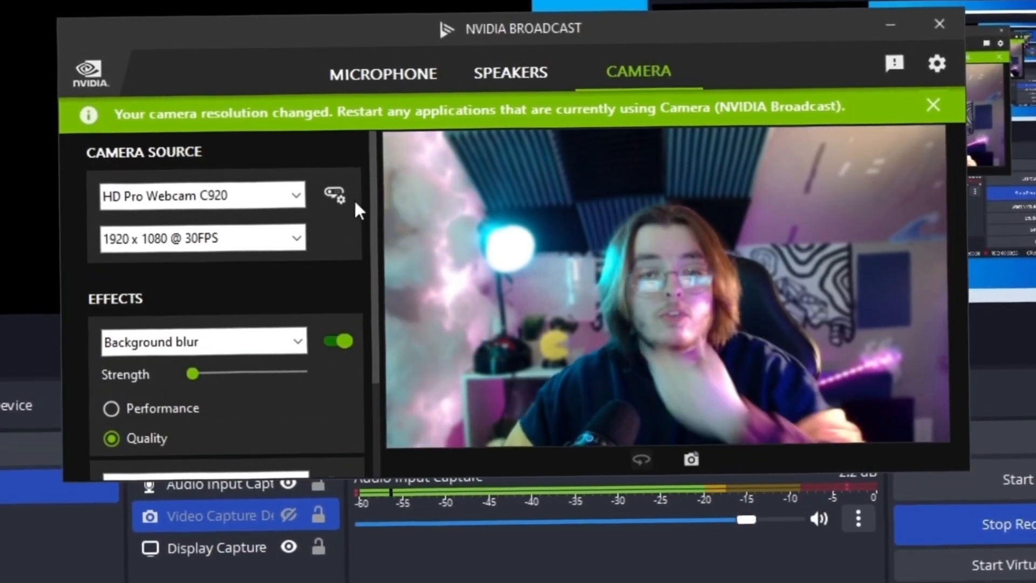
click(335, 194)
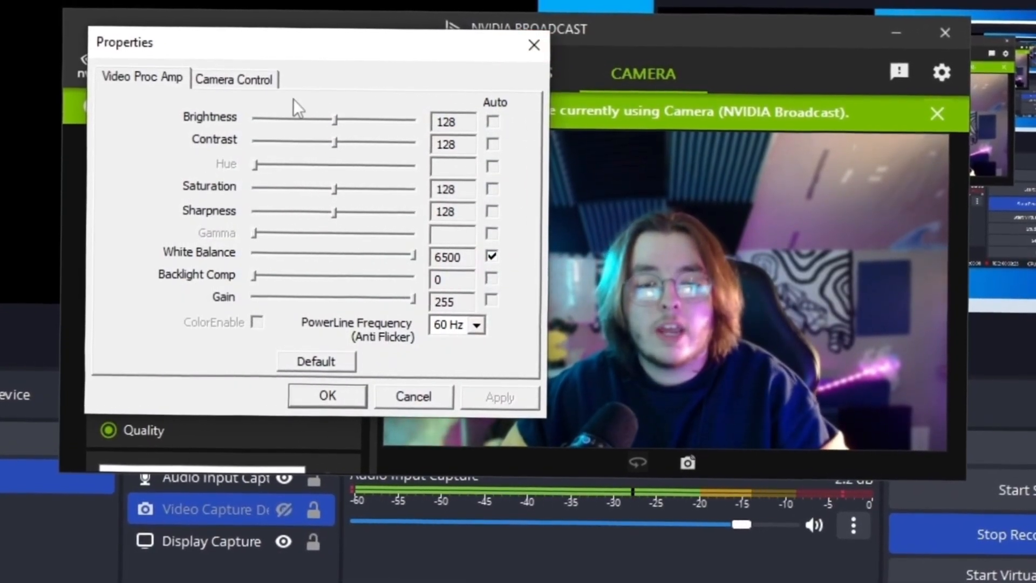
- Make exposure and white balance manual and set the webcam focus to 53
click(233, 78)
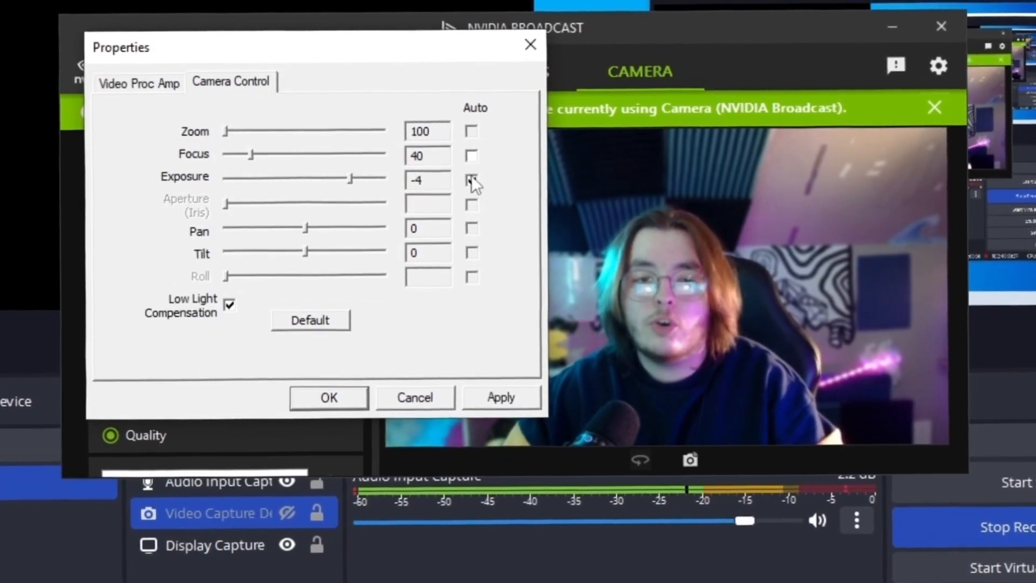
click(139, 81)
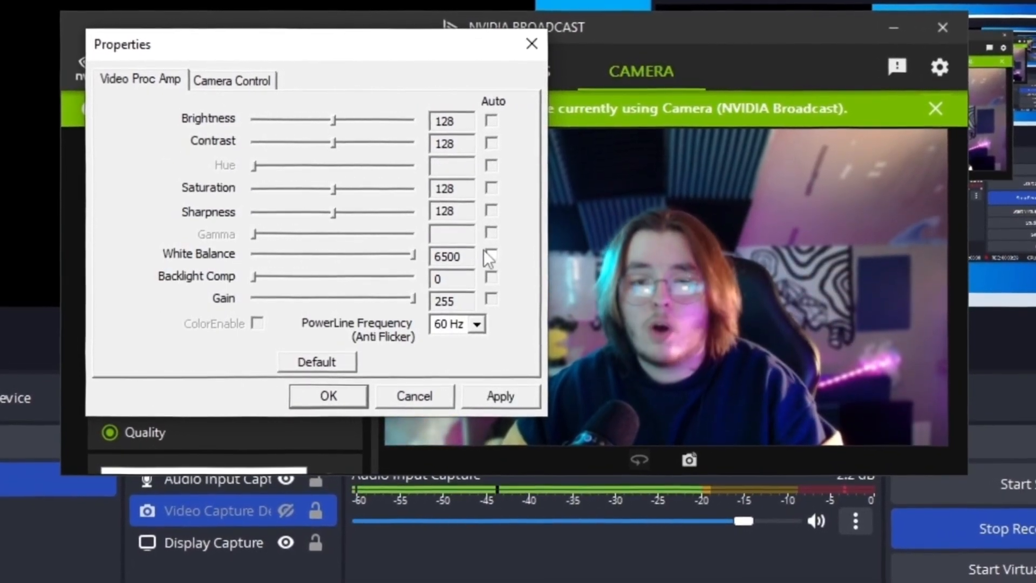
click(232, 76)
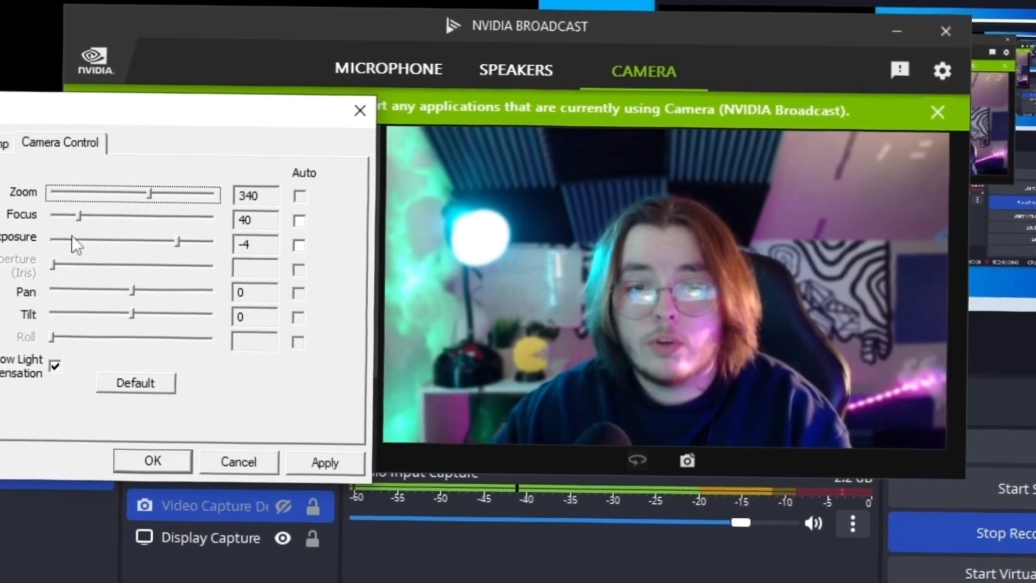
drag(79, 215, 84, 227)
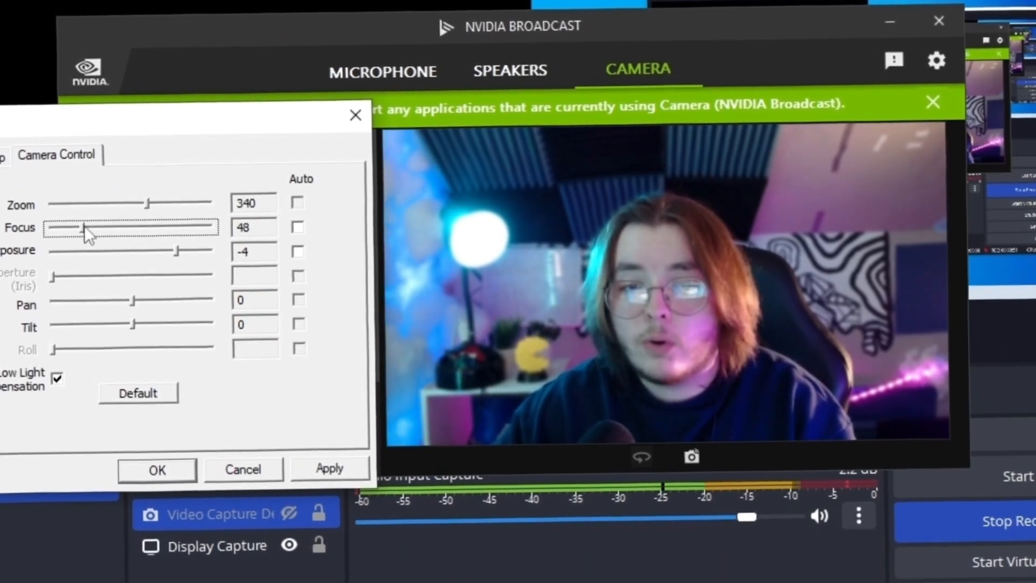
drag(83, 226, 89, 218)
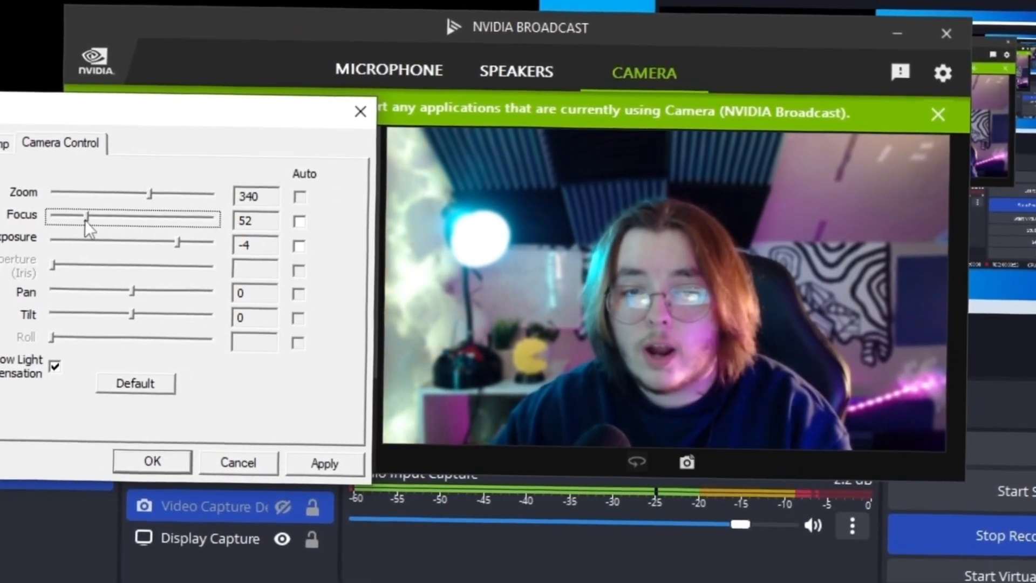
drag(89, 218, 79, 229)
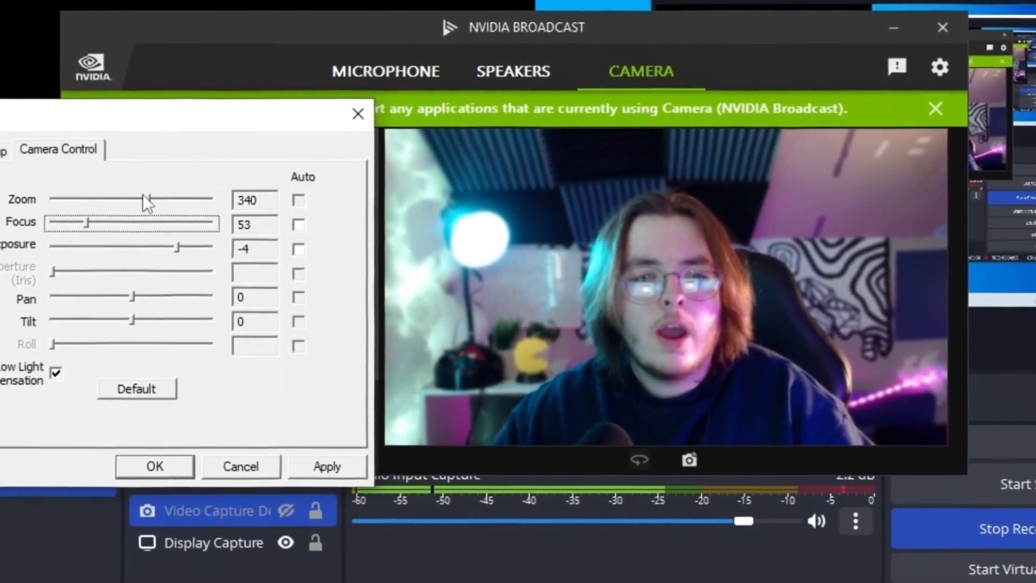
- Bring the webcam zoom down from 281 through 185 to 100, settling at 113
drag(145, 200, 131, 190)
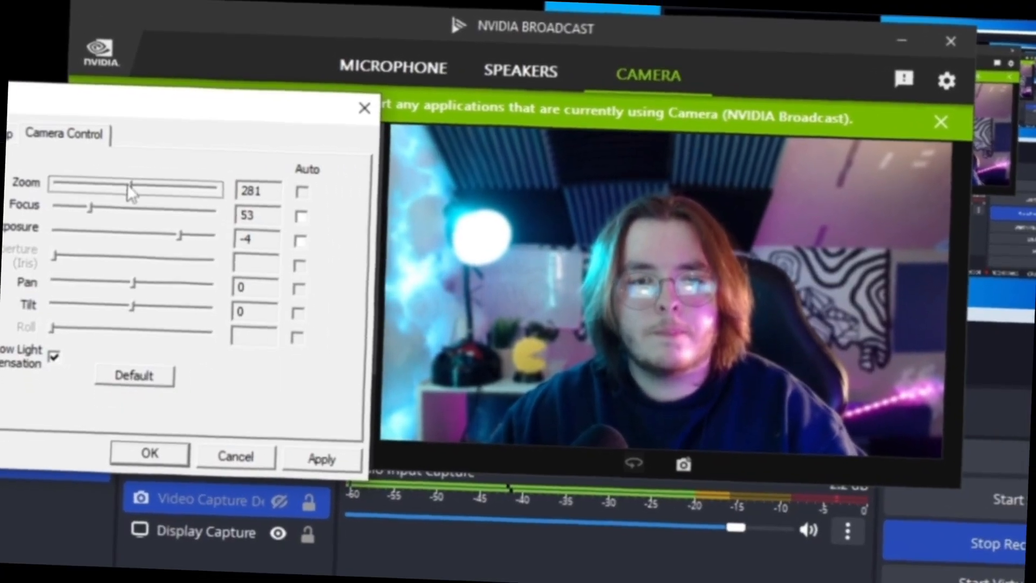
drag(132, 187, 87, 199)
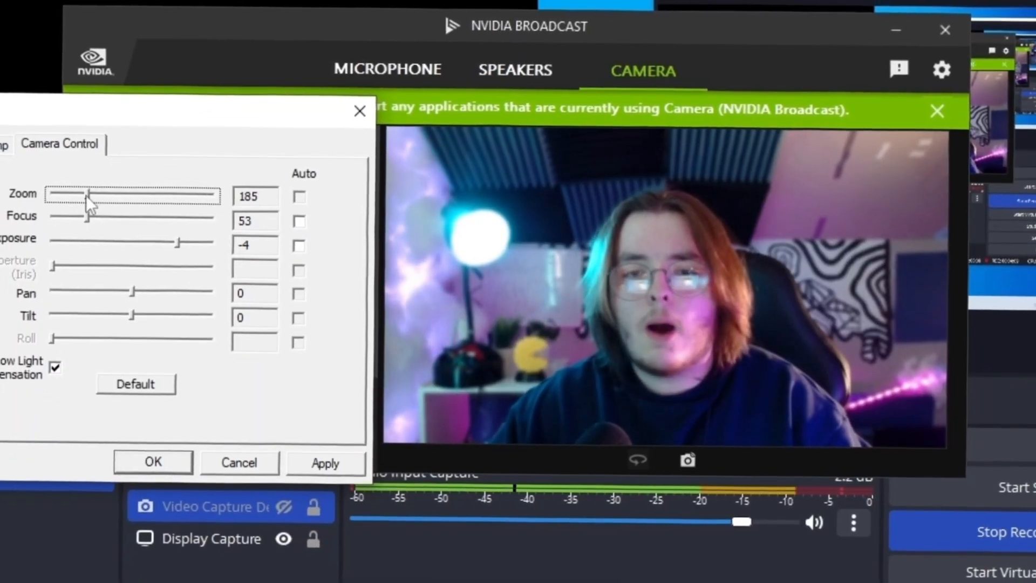
drag(90, 195, 53, 203)
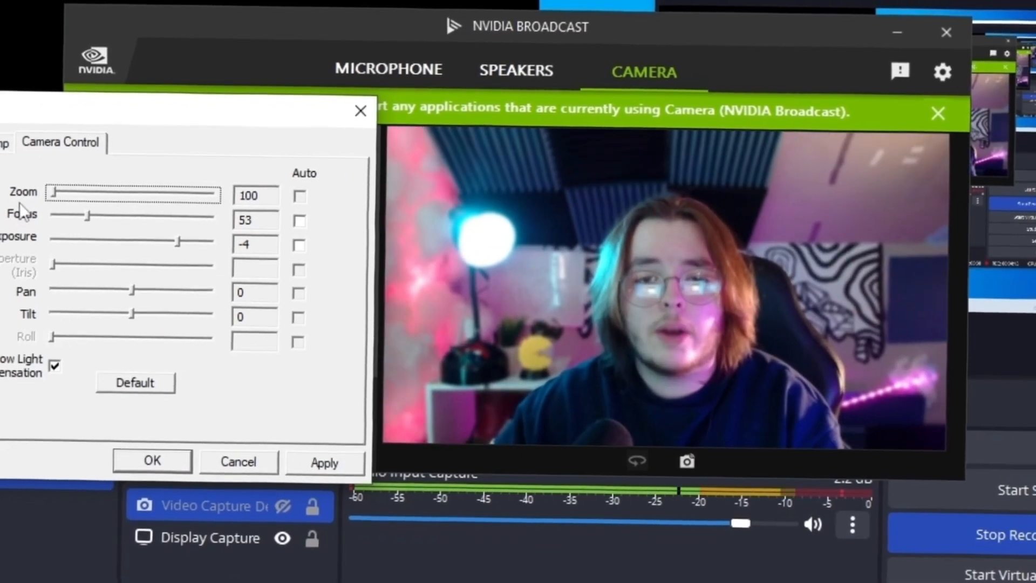
drag(55, 192, 63, 192)
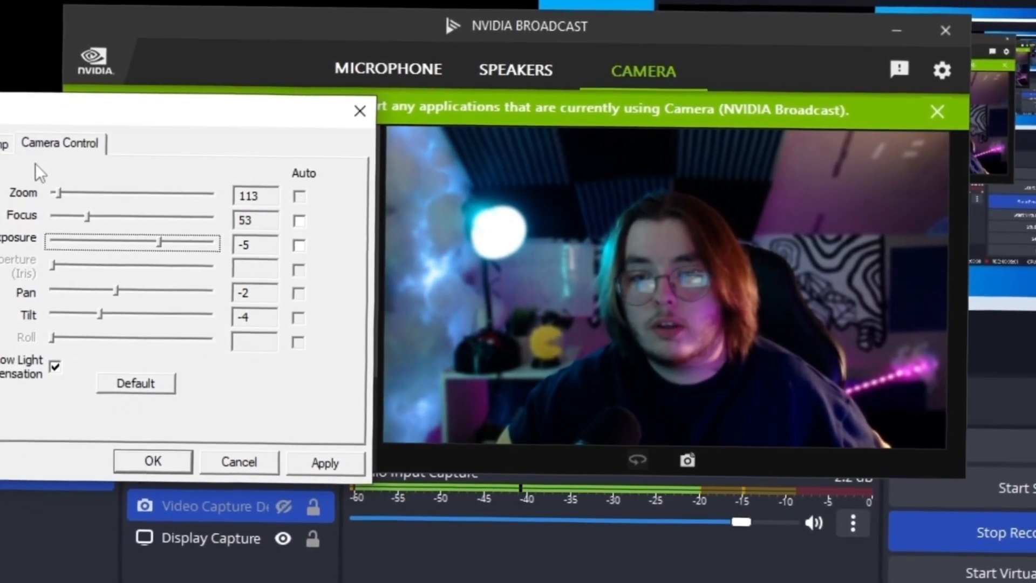
- Apply camera control values and move to the Video Proc Amp settings for gain 99 and backlight 1
click(3, 142)
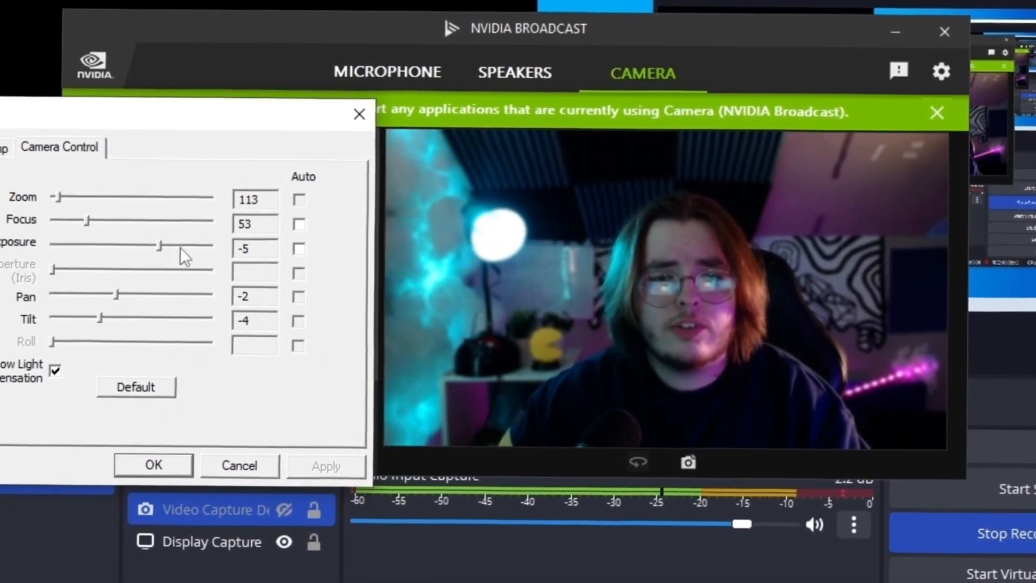
click(5, 147)
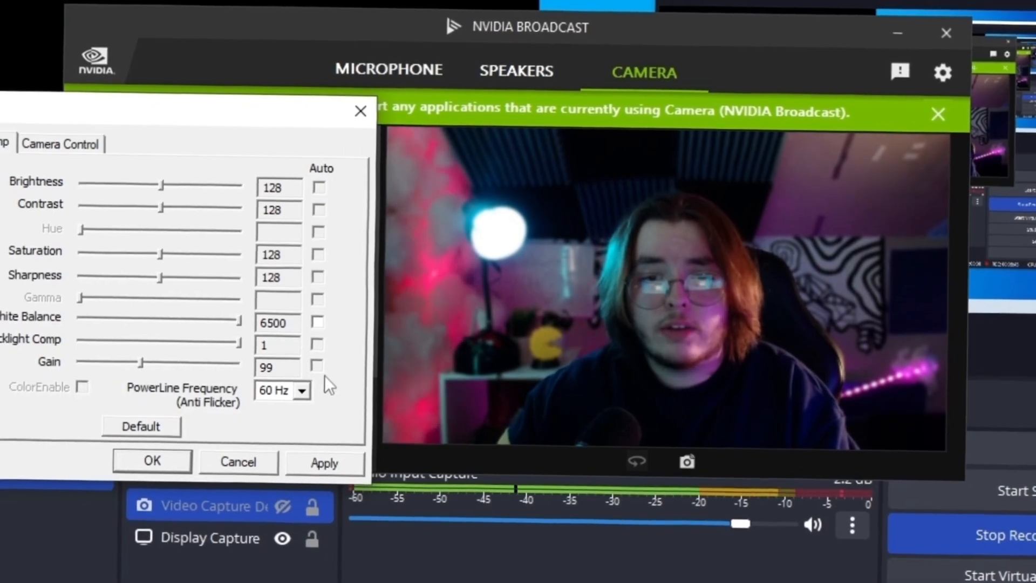
- Raise the webcam sharpness to 143 with gain at 100
drag(165, 183, 231, 193)
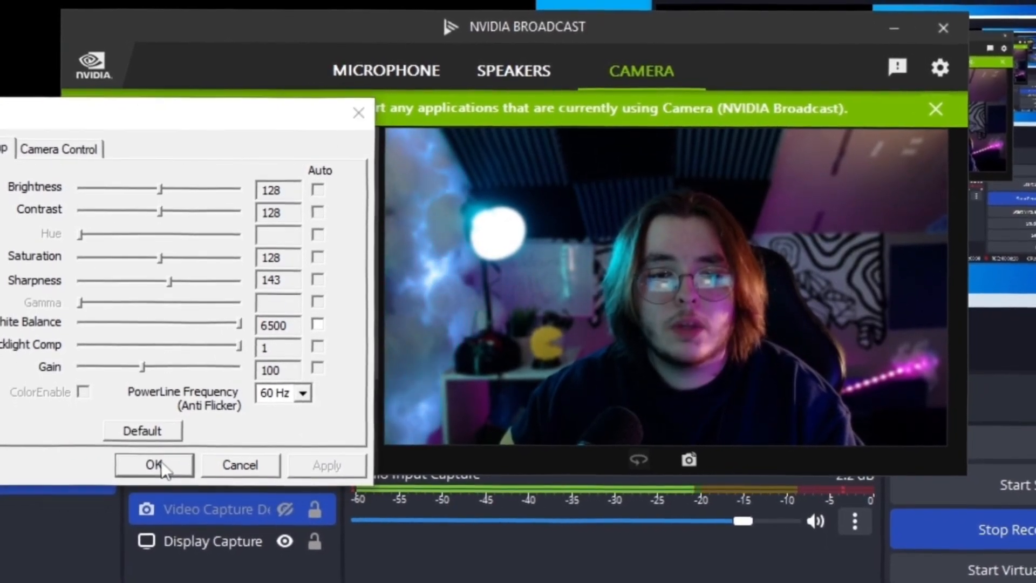
- Confirm the webcam properties with OK, switch background blur off and return to OBS
click(153, 464)
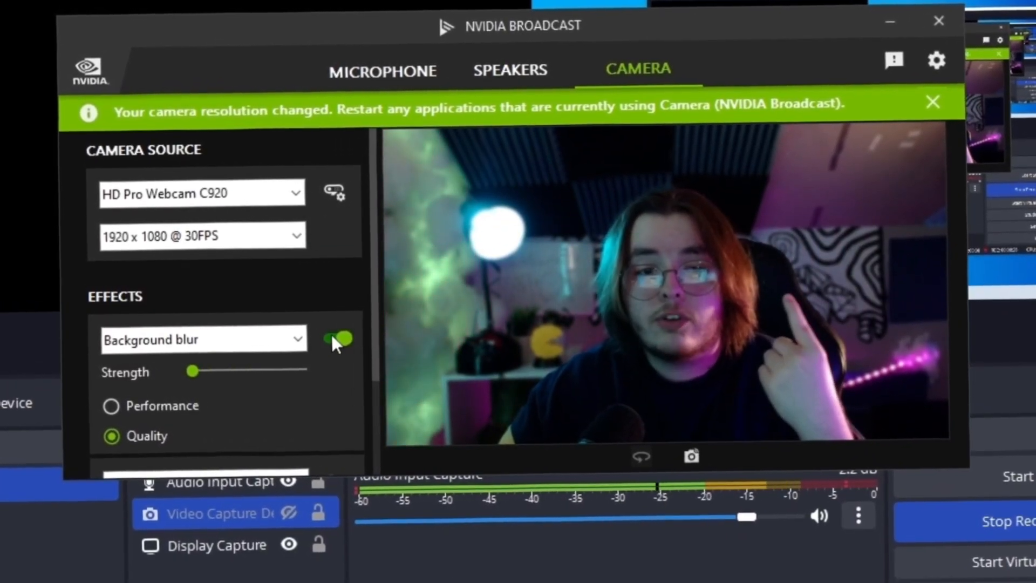
click(340, 338)
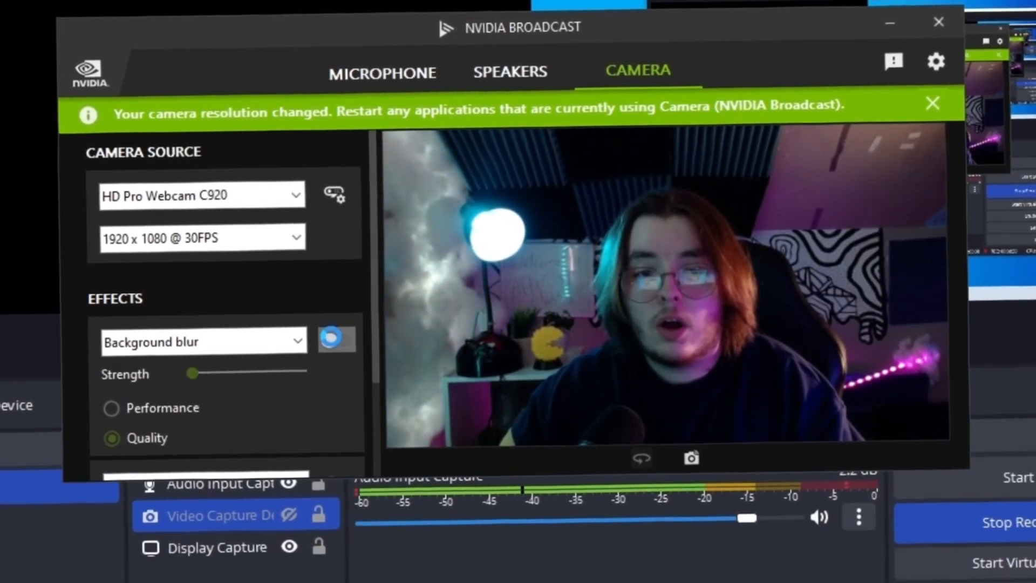
click(337, 338)
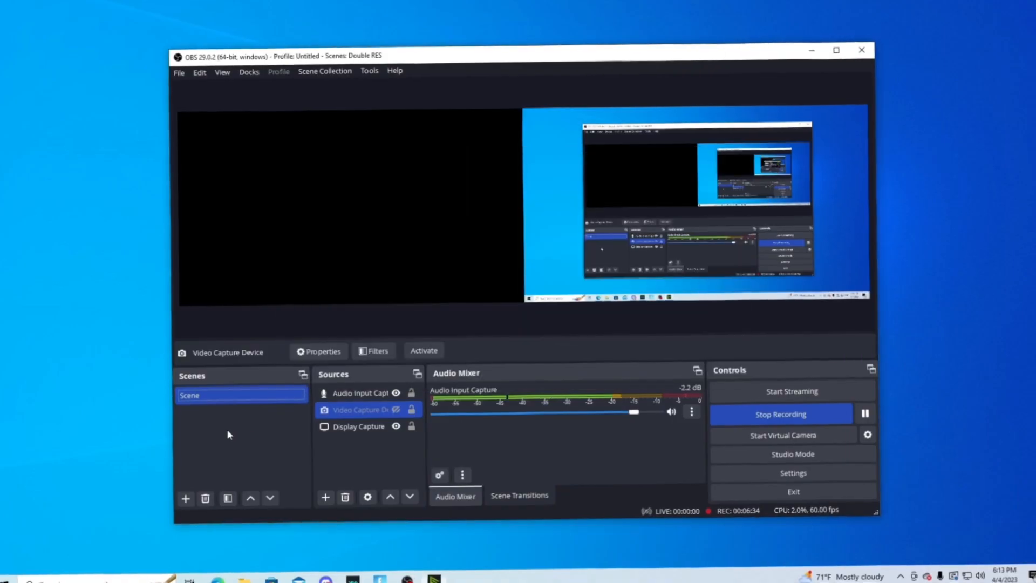
- Confirm the Video Capture Device source at custom 1920x1080, 30 FPS carrying the Broadcast feed
click(318, 350)
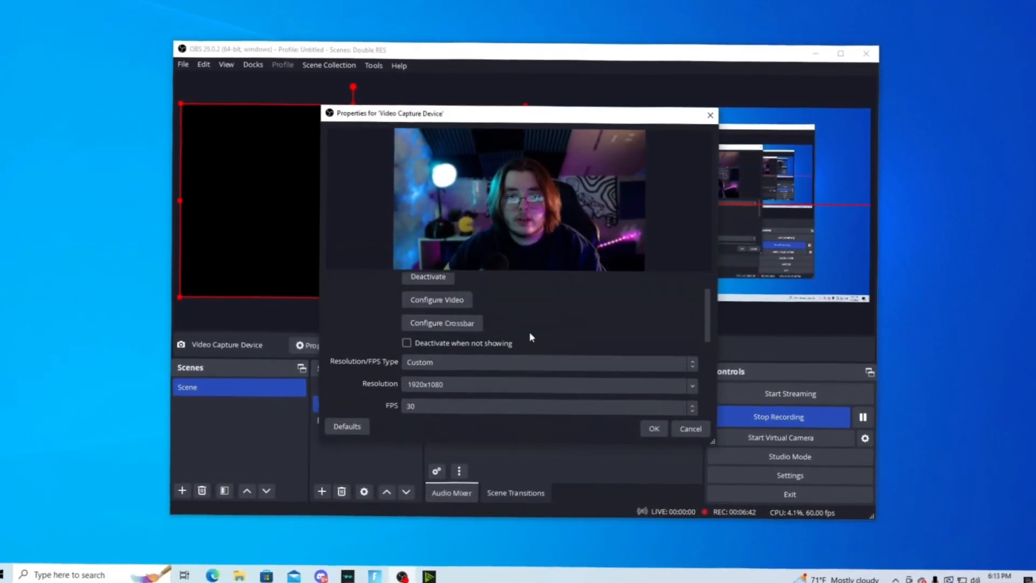
click(653, 429)
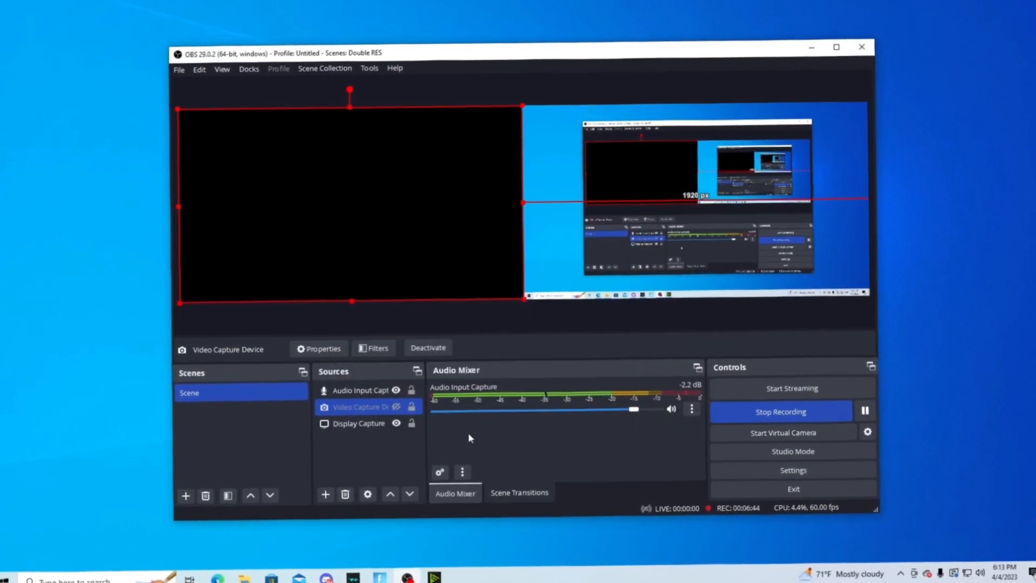